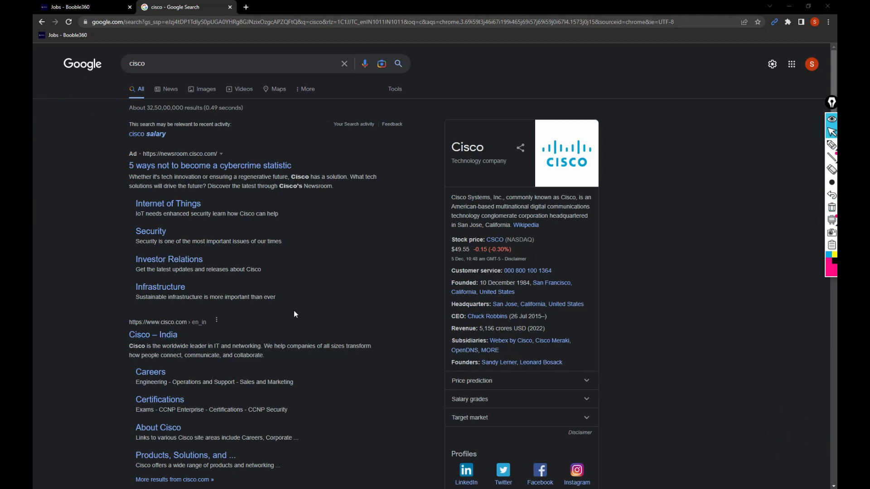
Step: Open Cisco's Careers sitelink under the Cisco – India Google result in a new tab
{"action": "scroll", "scroll_direction": "down", "scroll_amount": 3}
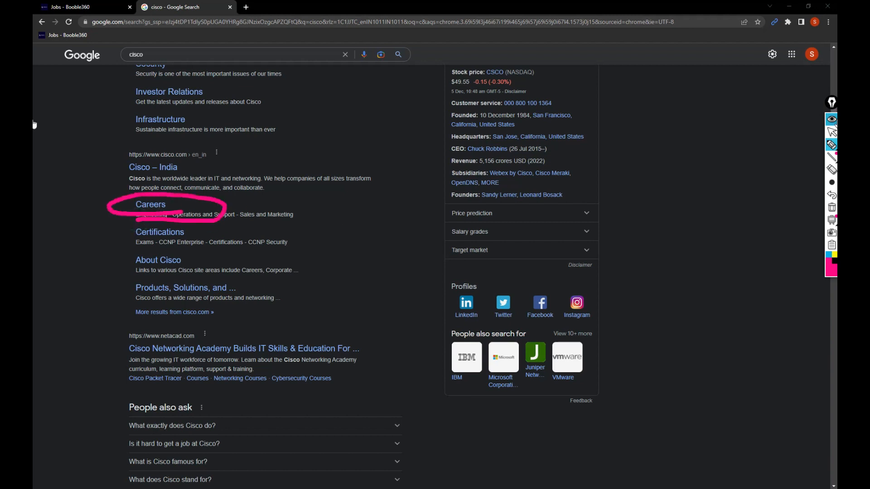
{"action": "left_click", "coordinate": [151, 204]}
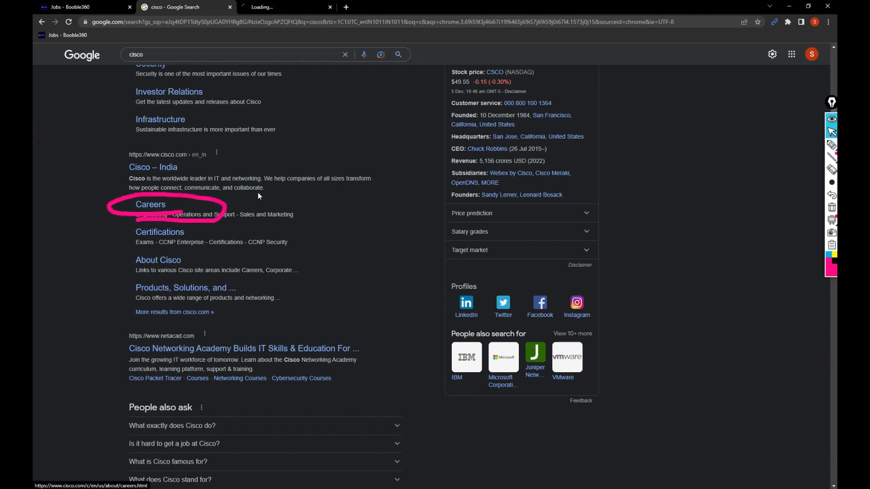
Step: Browse the careers page sections and open the Operations and Support job area in a new tab
{"action": "left_click", "coordinate": [150, 204]}
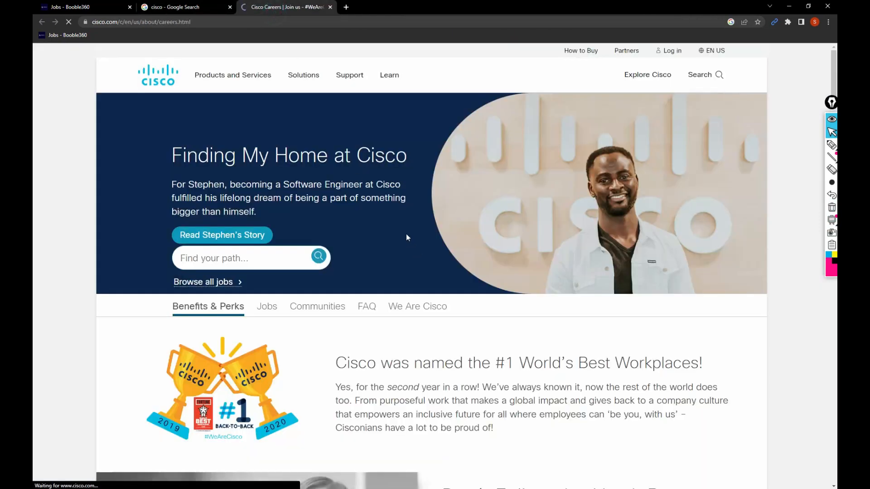
{"action": "scroll", "scroll_direction": "down", "scroll_amount": 3}
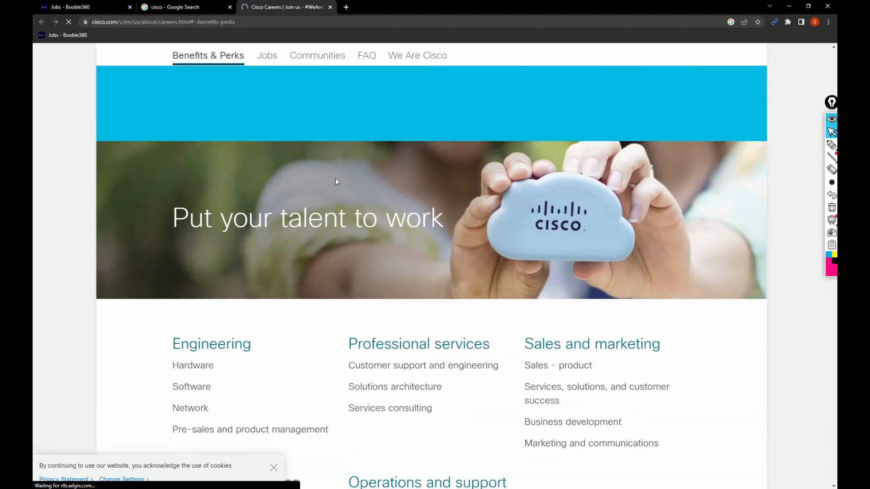
{"action": "left_click", "coordinate": [266, 55]}
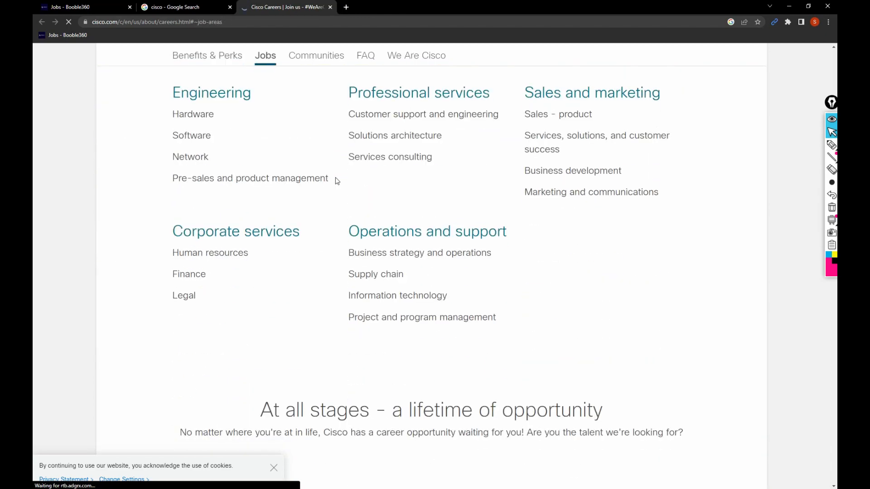
{"action": "left_click", "coordinate": [209, 56]}
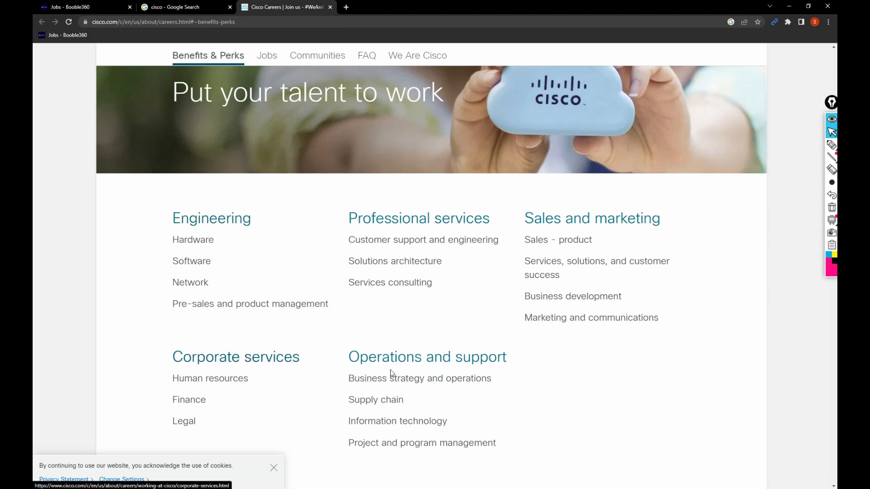
{"action": "mouse_move", "coordinate": [398, 224]}
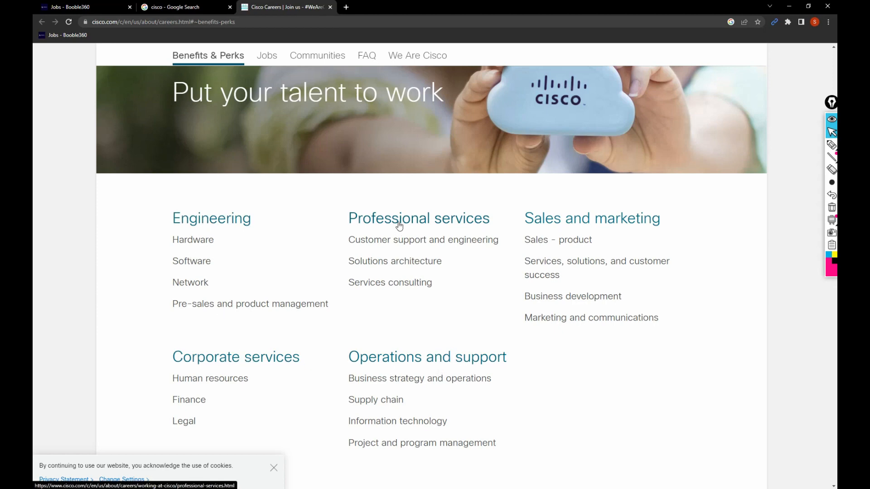
{"action": "scroll", "scroll_direction": "down", "scroll_amount": 3}
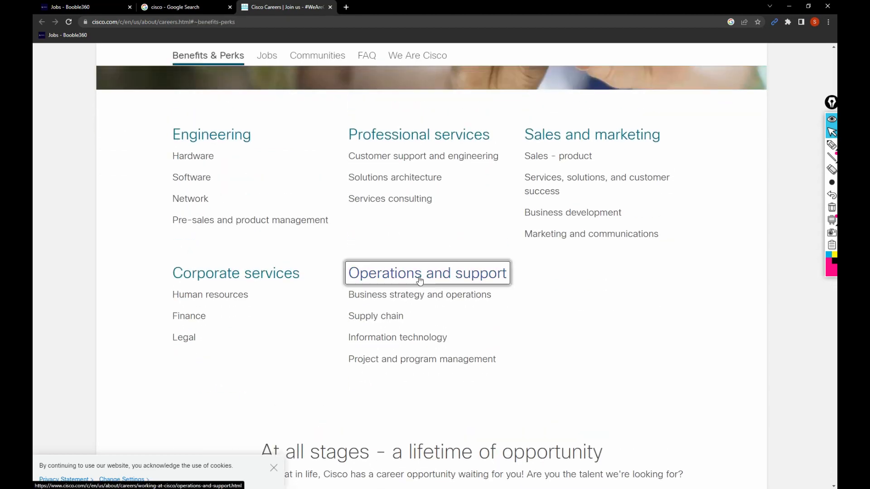
{"action": "left_click", "coordinate": [427, 273]}
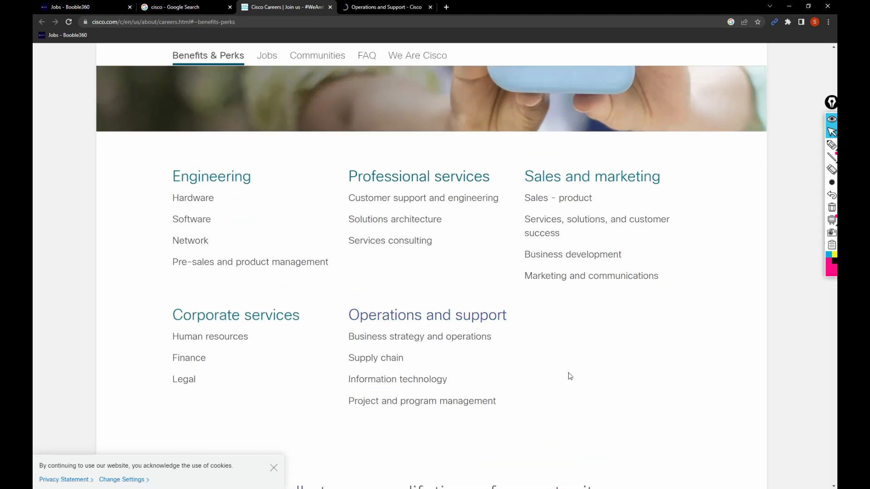
Step: Move through the FAQ and We Are Cisco sections, then open Browse all jobs in a new tab
{"action": "left_click", "coordinate": [365, 55]}
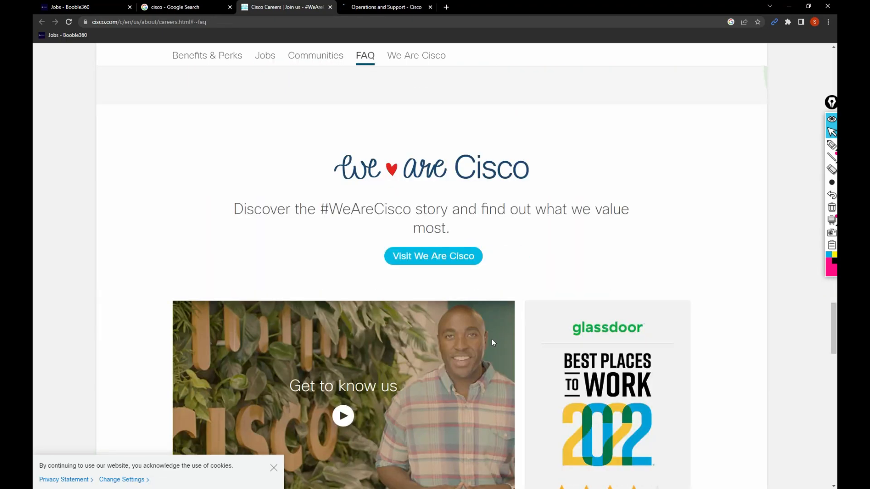
{"action": "left_click", "coordinate": [416, 56]}
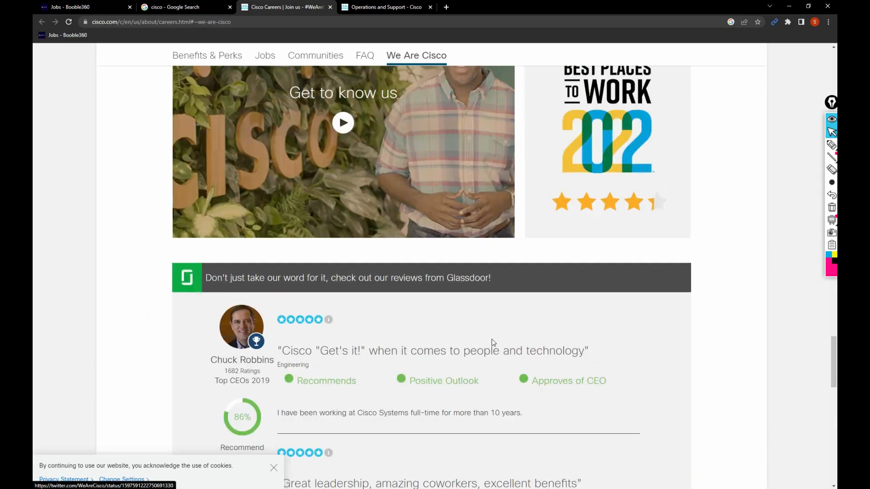
{"action": "left_click", "coordinate": [265, 55]}
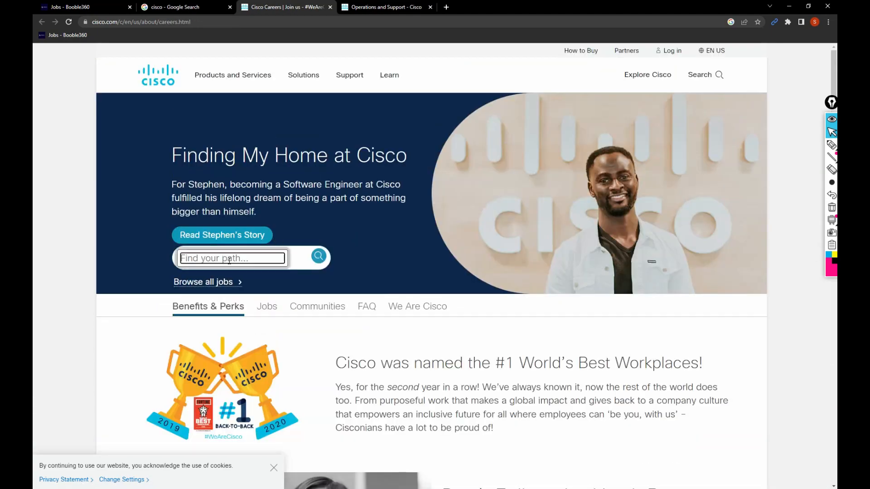
{"action": "left_click", "coordinate": [204, 283]}
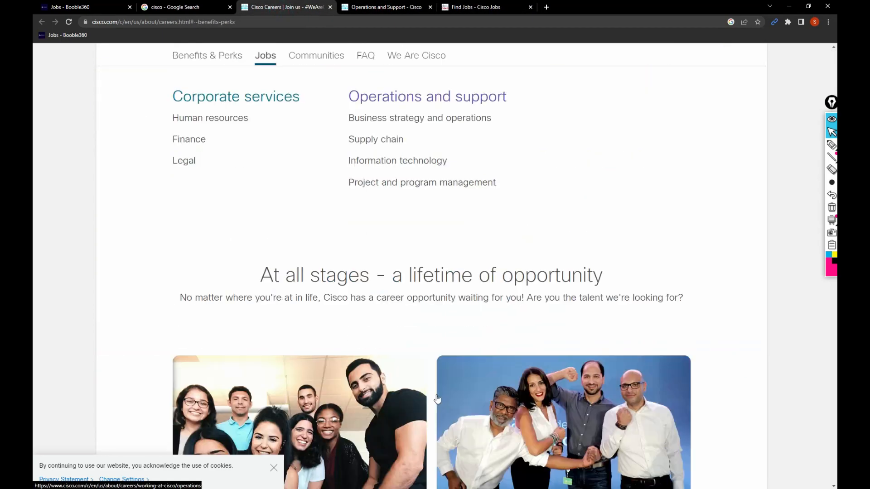
Step: Skim the We Are Cisco, job areas and Benefits & Perks sections of the careers page
{"action": "left_click", "coordinate": [416, 55]}
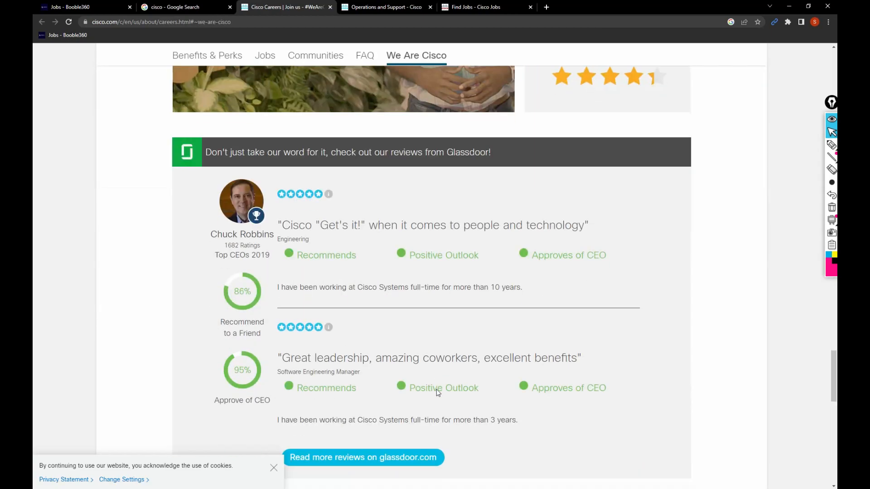
{"action": "scroll", "scroll_direction": "down", "scroll_amount": 3}
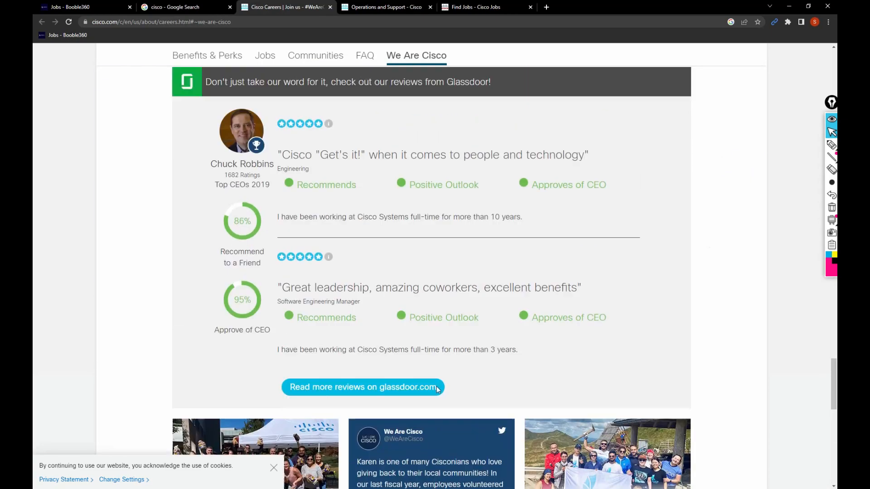
{"action": "left_click", "coordinate": [265, 55]}
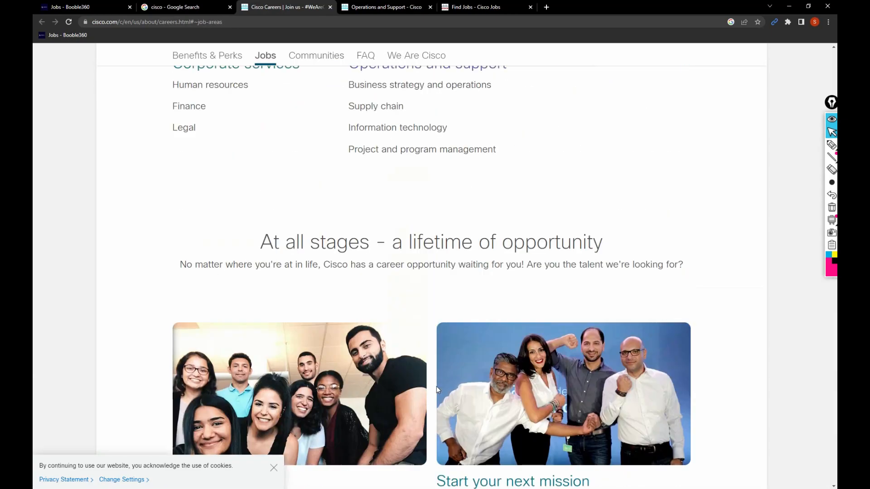
{"action": "left_click", "coordinate": [207, 56]}
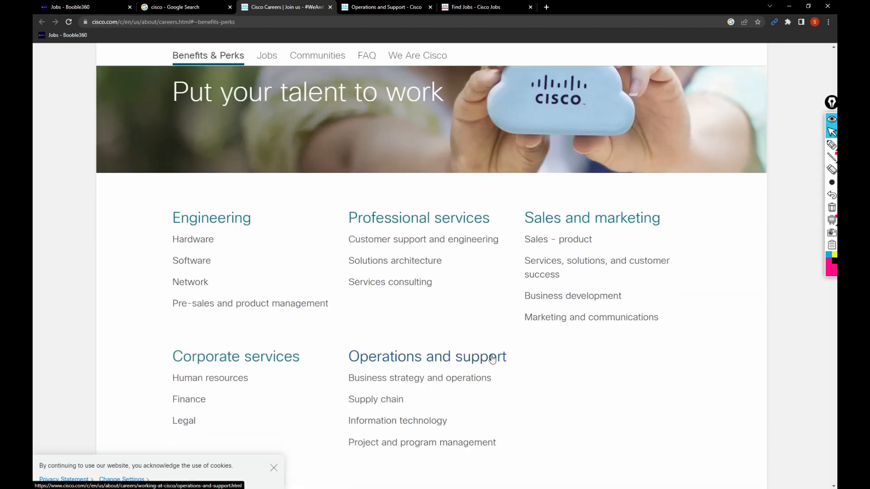
Step: Scroll through the Operations and Support job areas page before closing its tab
{"action": "left_click", "coordinate": [427, 356]}
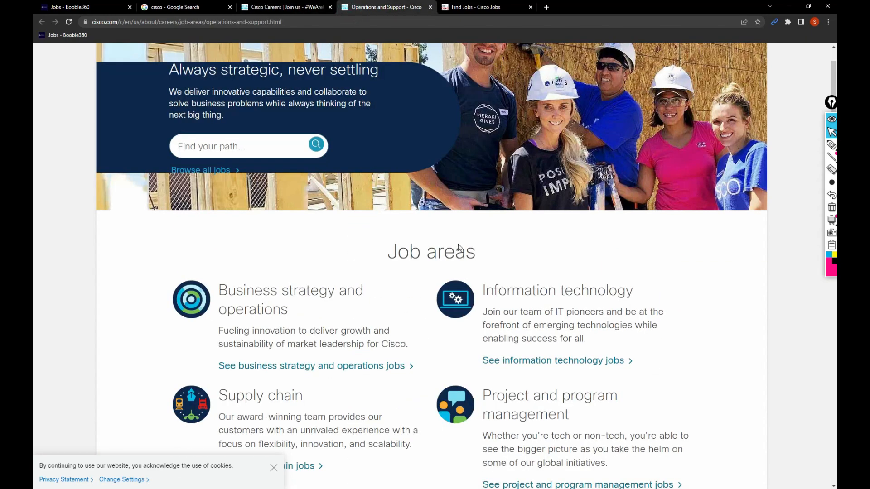
{"action": "scroll", "scroll_direction": "down", "scroll_amount": 3}
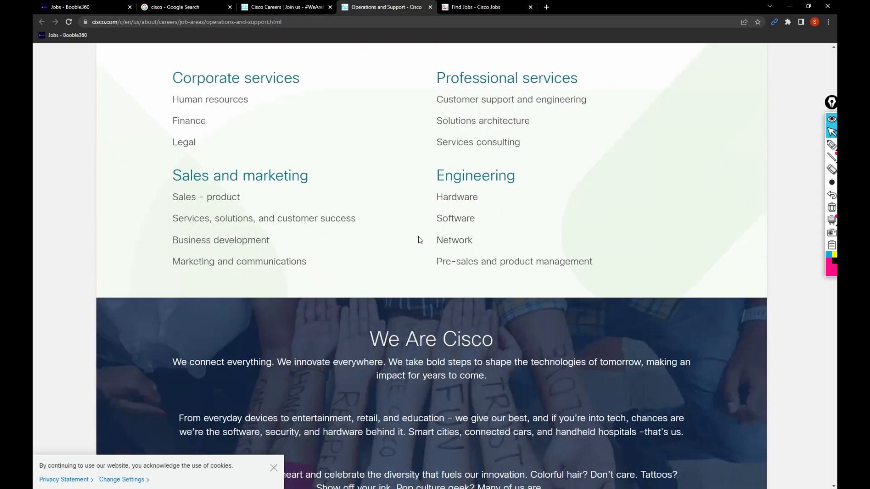
{"action": "scroll", "scroll_direction": "down", "scroll_amount": 3}
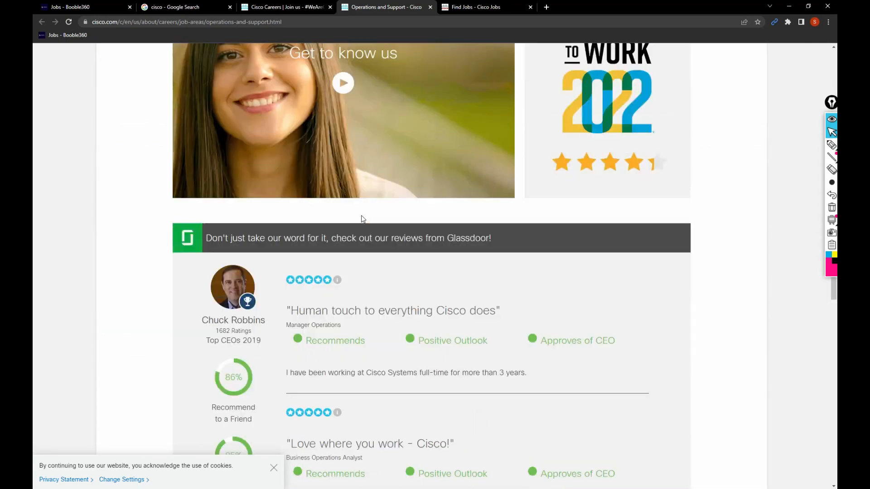
{"action": "scroll", "scroll_direction": "down", "scroll_amount": 3}
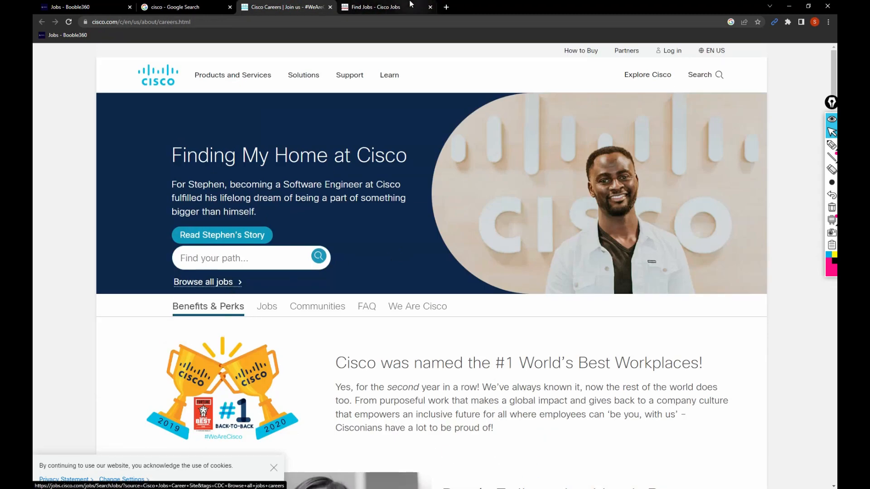
Step: On the Find Jobs page, preview the State and Job Type dropdowns and begin a keyword search
{"action": "left_click", "coordinate": [374, 7]}
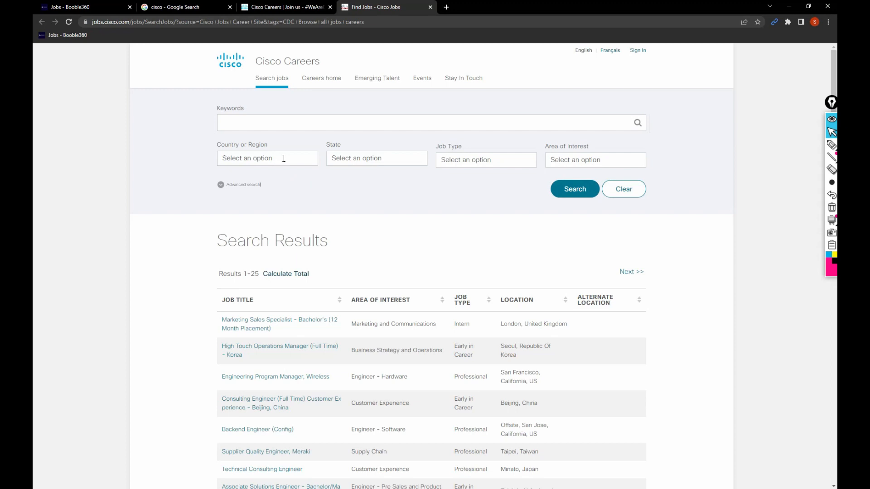
{"action": "left_click", "coordinate": [368, 158]}
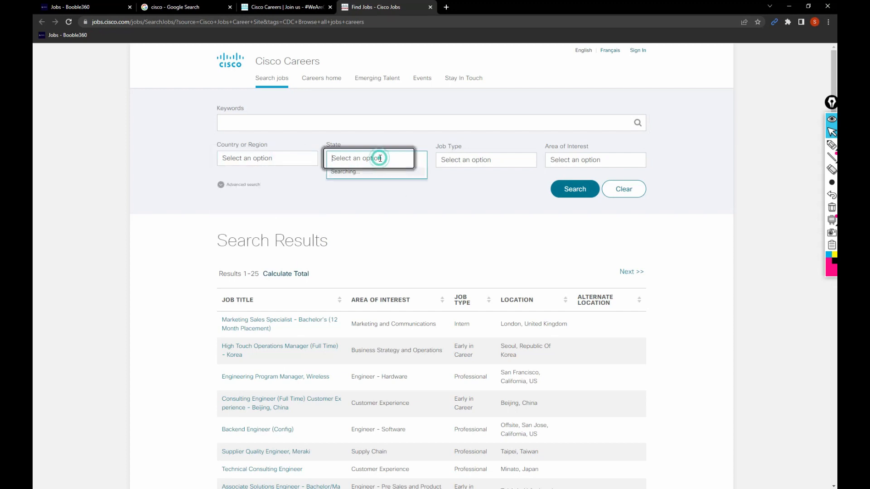
{"action": "left_click", "coordinate": [478, 159]}
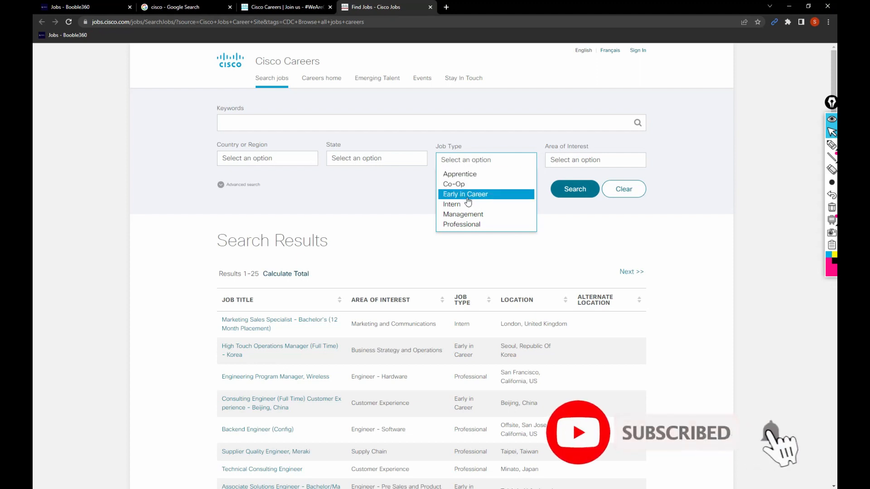
{"action": "mouse_move", "coordinate": [461, 224]}
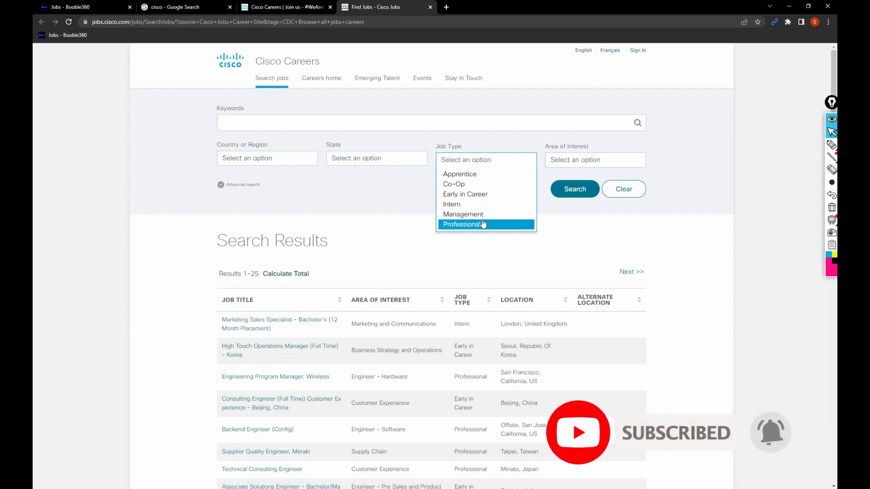
{"action": "left_click", "coordinate": [594, 159]}
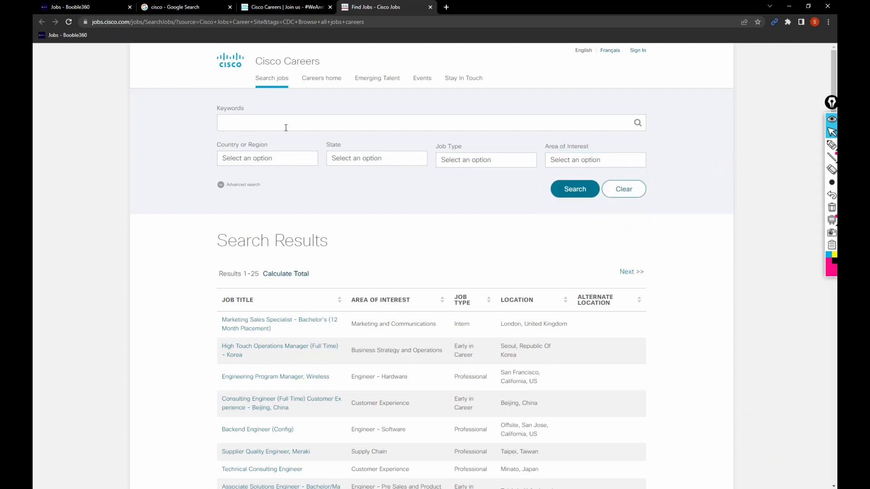
{"action": "type", "text": "salesf"}
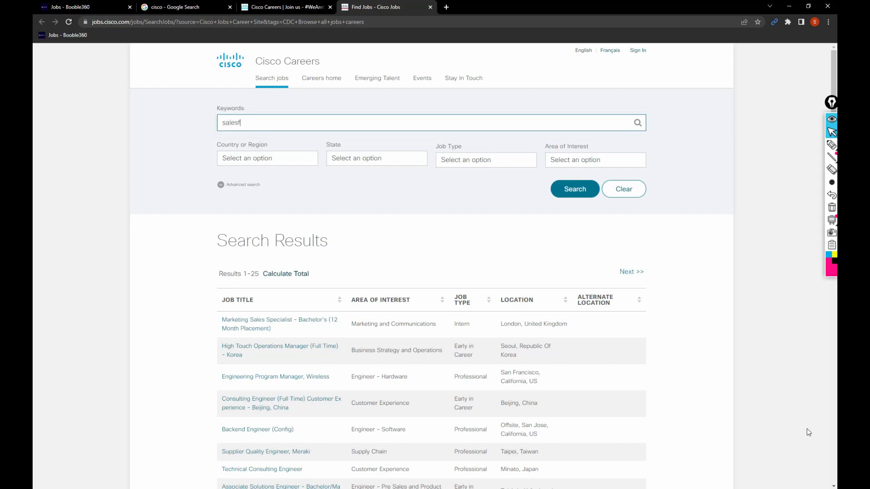
Step: Search jobs for 'salesforce' and open the Sales Operations Analyst posting in its own tab
{"action": "type", "text": "orce"}
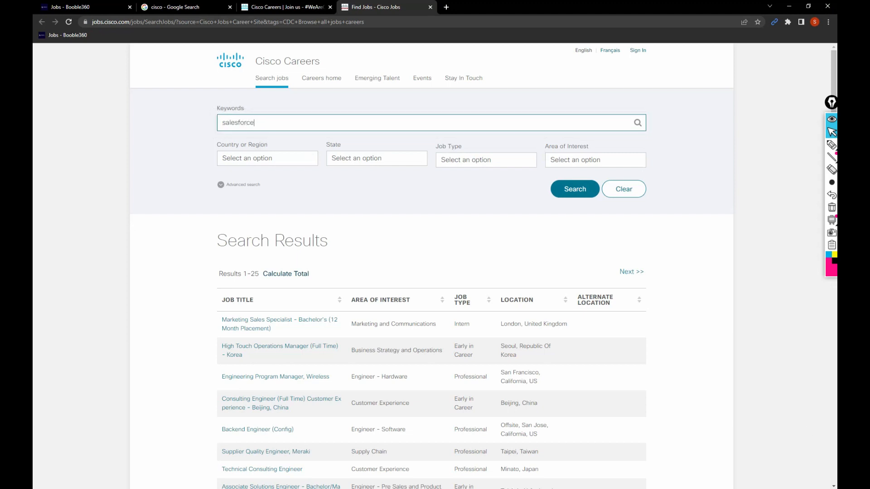
{"action": "left_click", "coordinate": [575, 188]}
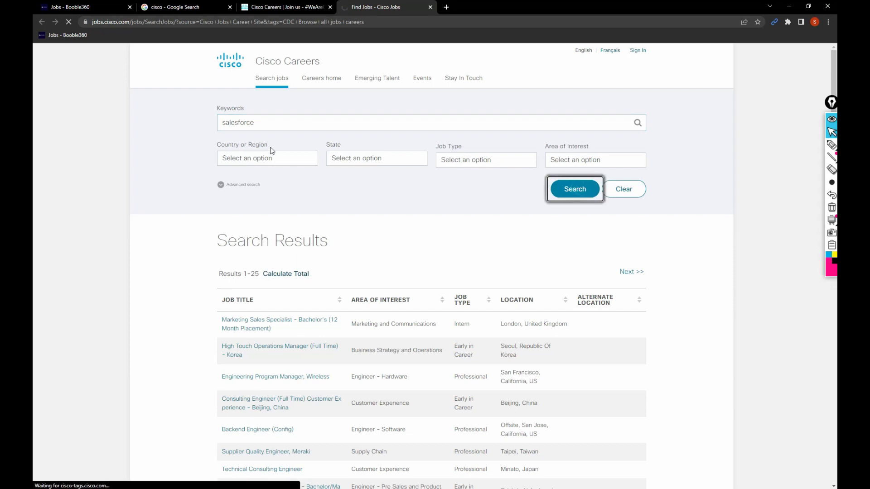
{"action": "left_click", "coordinate": [574, 189]}
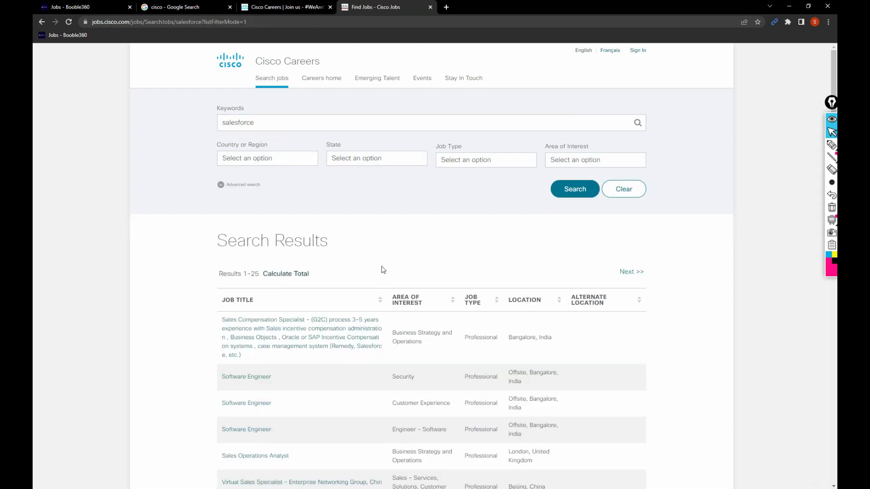
{"action": "scroll", "scroll_direction": "down", "scroll_amount": 3}
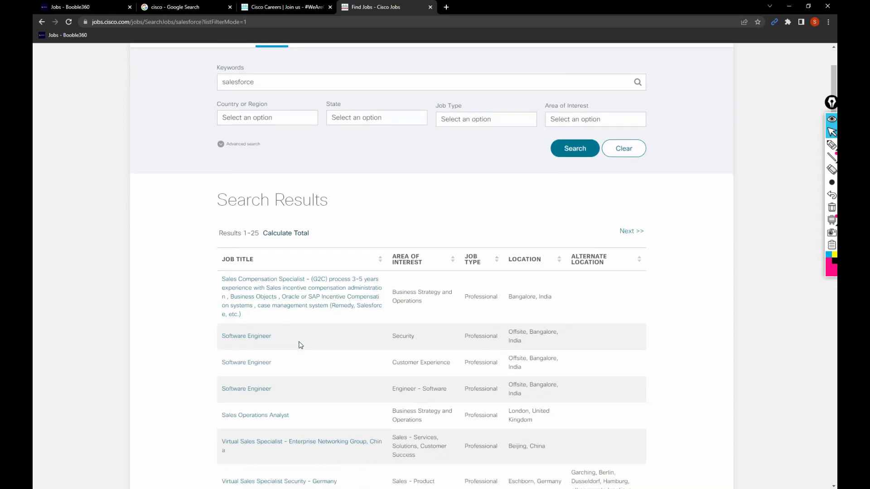
{"action": "scroll", "scroll_direction": "down", "scroll_amount": 3}
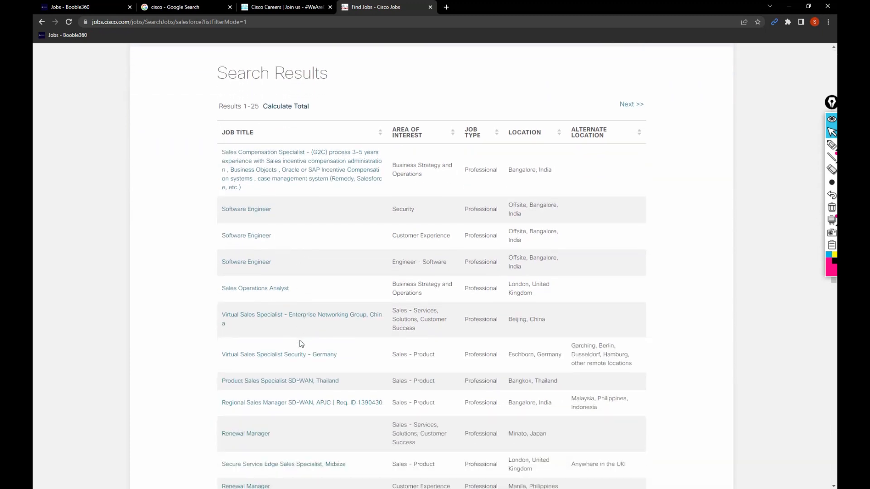
{"action": "left_click", "coordinate": [254, 288]}
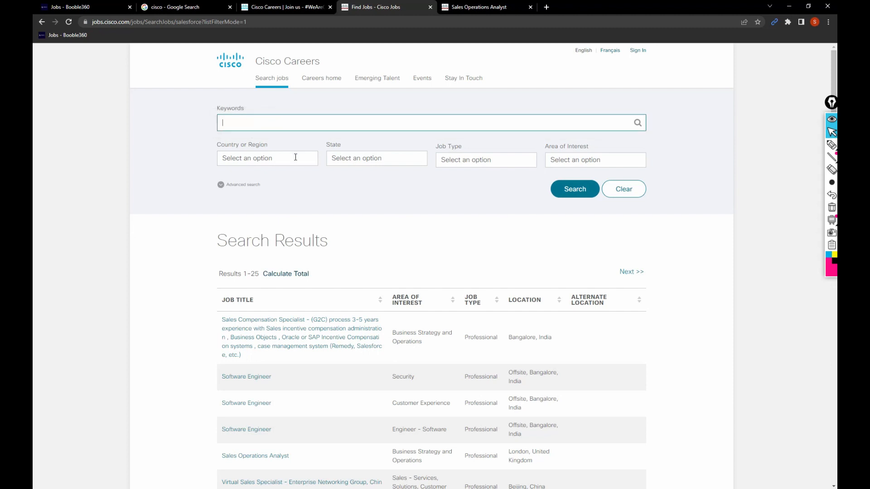
Step: Set the Country or Region filter to INDIA and the Job Type filter to Professional
{"action": "left_click", "coordinate": [266, 158]}
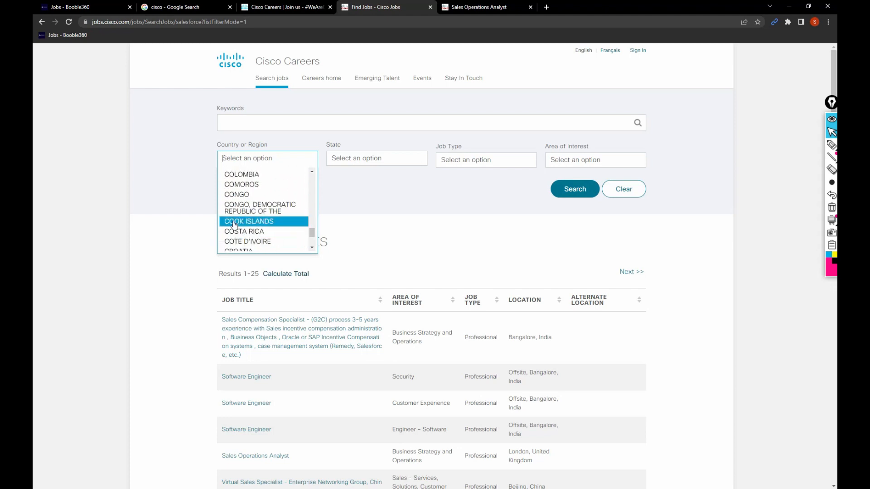
{"action": "scroll", "scroll_direction": "down", "scroll_amount": 3}
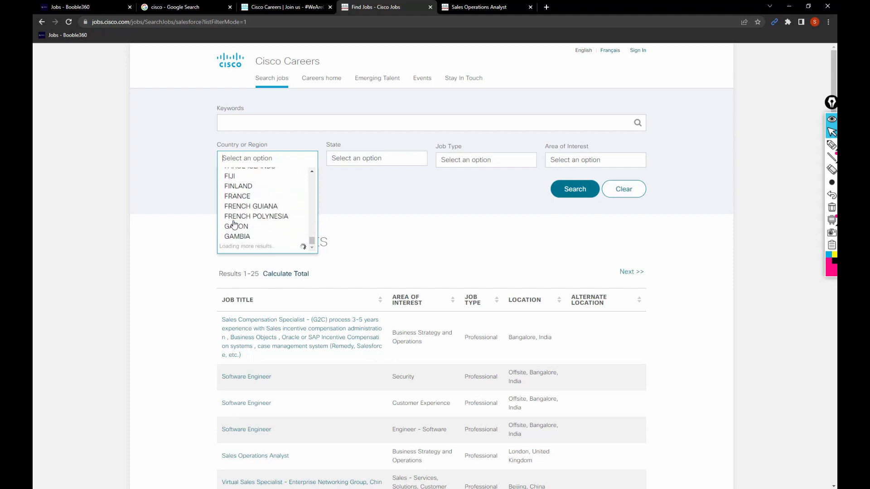
{"action": "scroll", "scroll_direction": "down", "scroll_amount": 3}
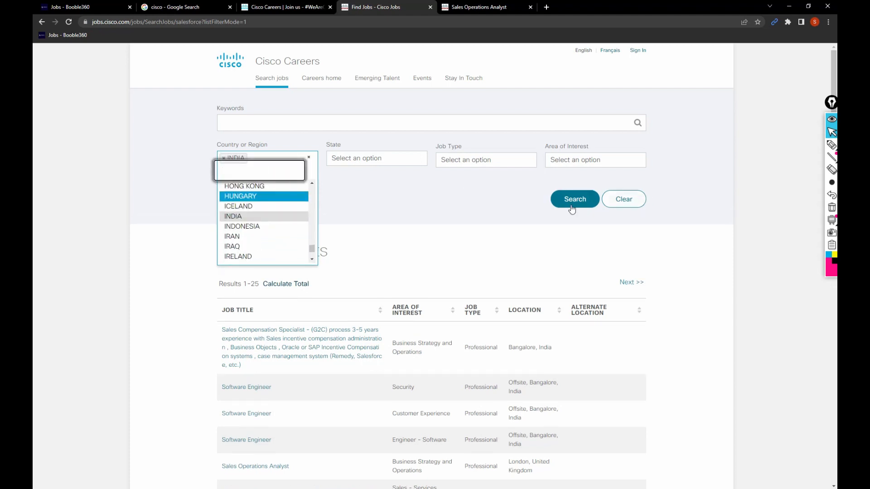
{"action": "left_click", "coordinate": [477, 160]}
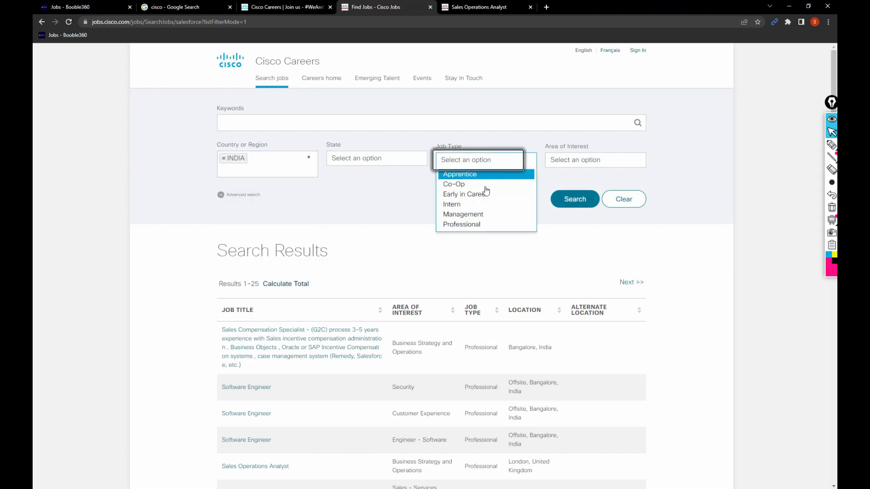
{"action": "left_click", "coordinate": [461, 224]}
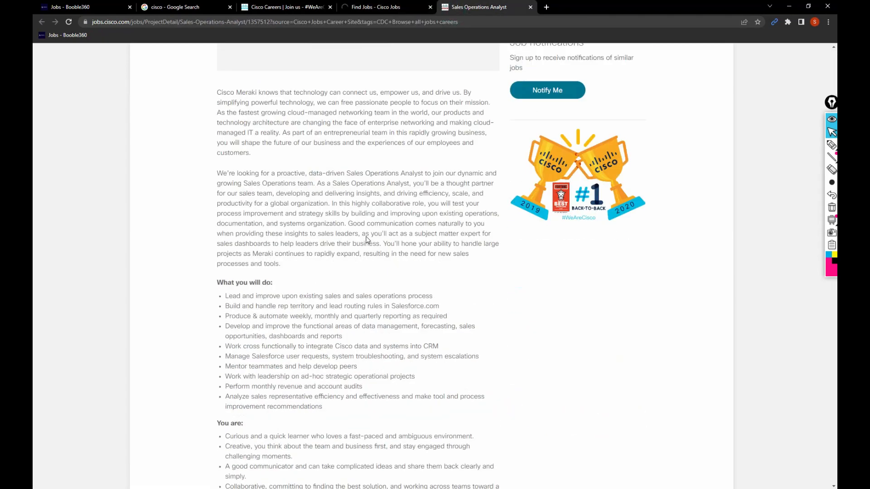
Step: Read to the bottom of the Sales Operations Analyst description and start an application with Apply
{"action": "scroll", "scroll_direction": "down", "scroll_amount": 3}
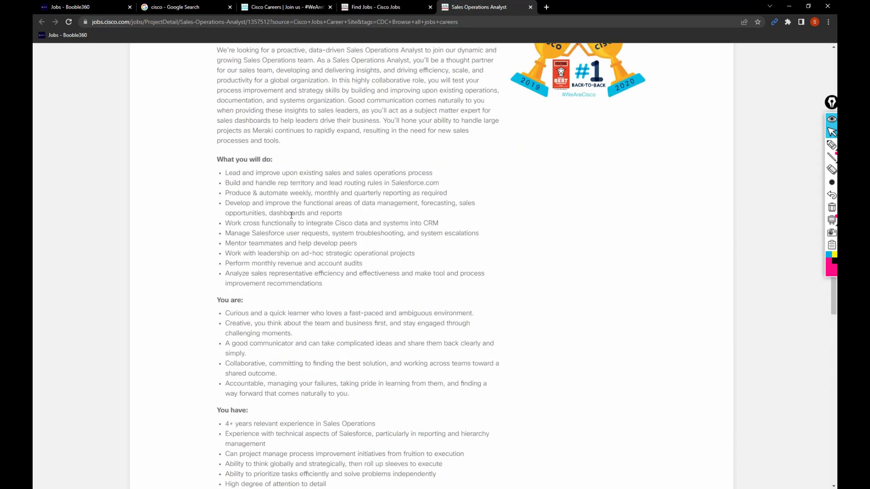
{"action": "scroll", "scroll_direction": "down", "scroll_amount": 3}
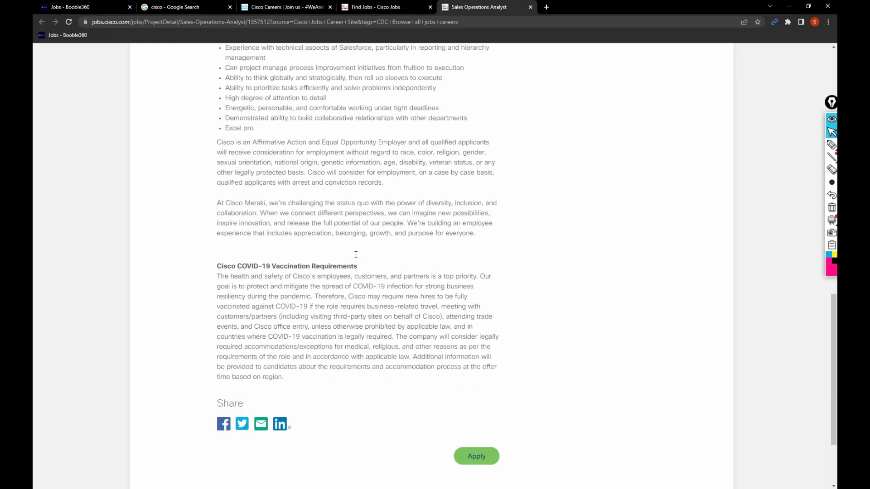
{"action": "scroll", "scroll_direction": "down", "scroll_amount": 3}
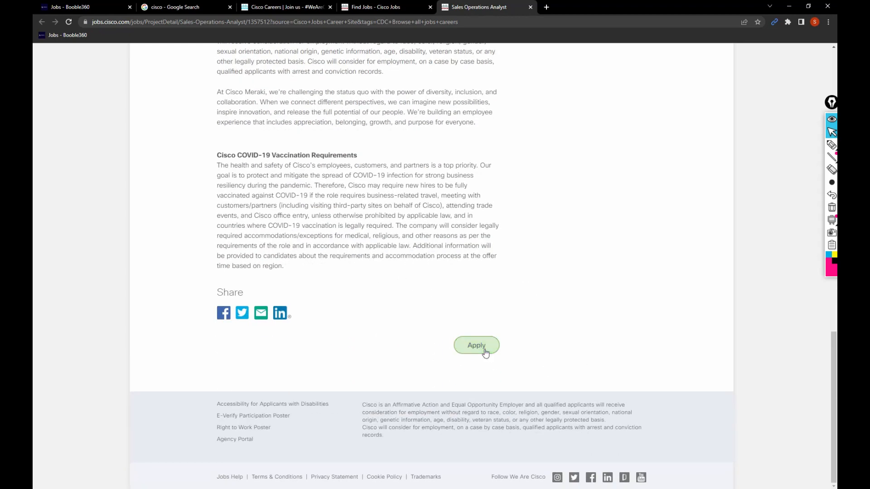
{"action": "left_click", "coordinate": [476, 345]}
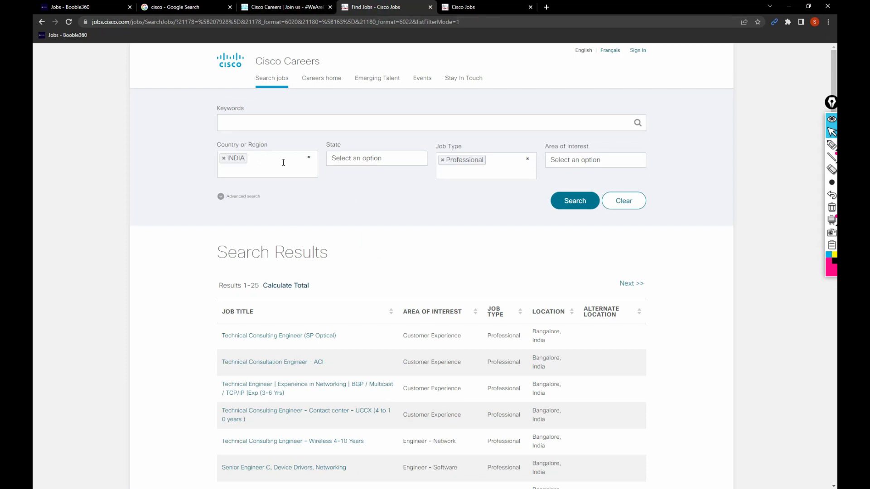
Step: Scroll the India Professional results and open the Technical Consultation Engineer posting
{"action": "left_click", "coordinate": [259, 169]}
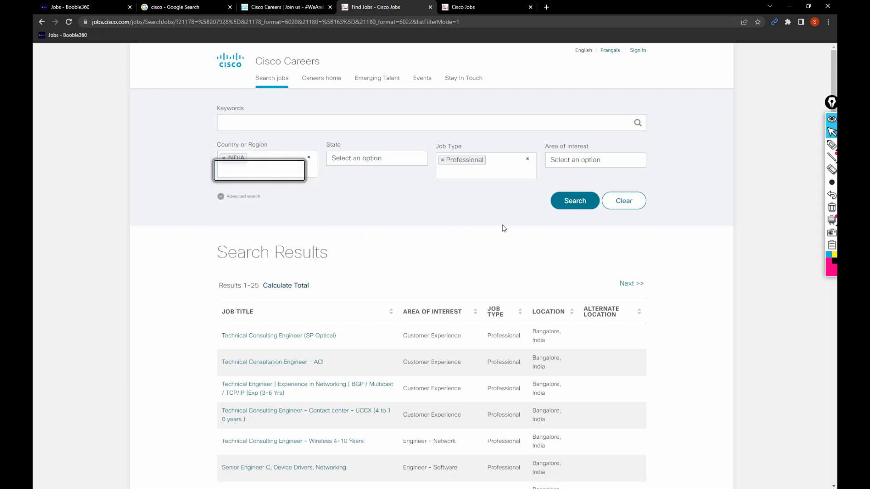
{"action": "scroll", "scroll_direction": "down", "scroll_amount": 3}
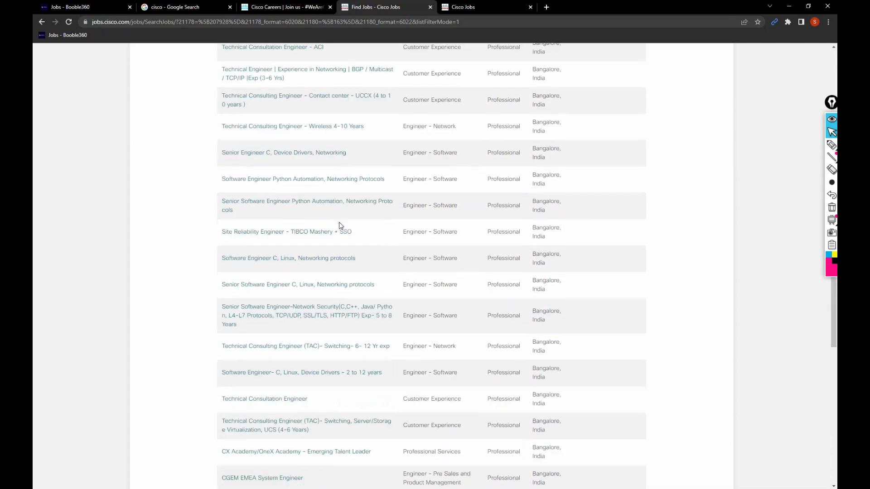
{"action": "scroll", "scroll_direction": "down", "scroll_amount": 3}
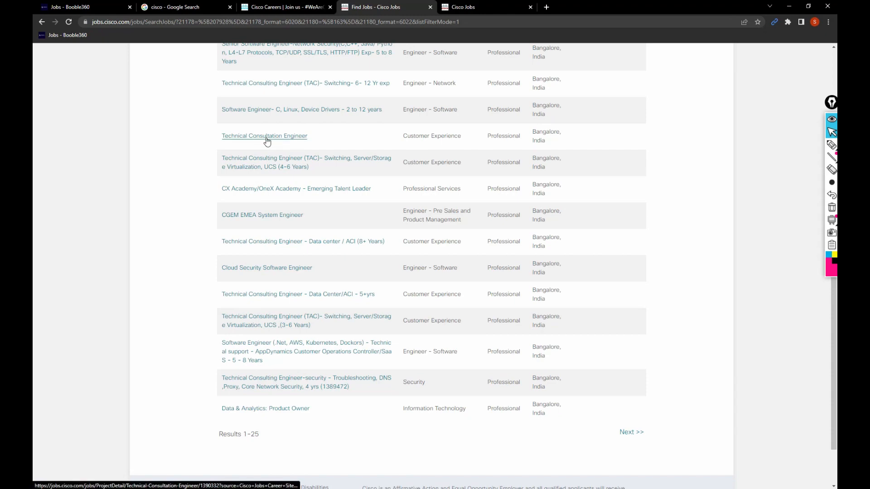
{"action": "left_click", "coordinate": [264, 136]}
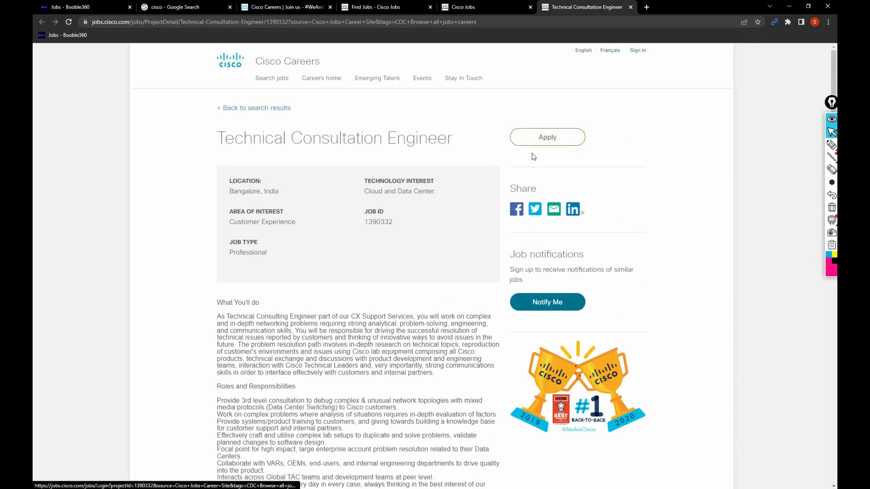
Step: Check the Apply sign-in page and the Technical Consultation Engineer tab, returning to the results list
{"action": "left_click", "coordinate": [546, 137]}
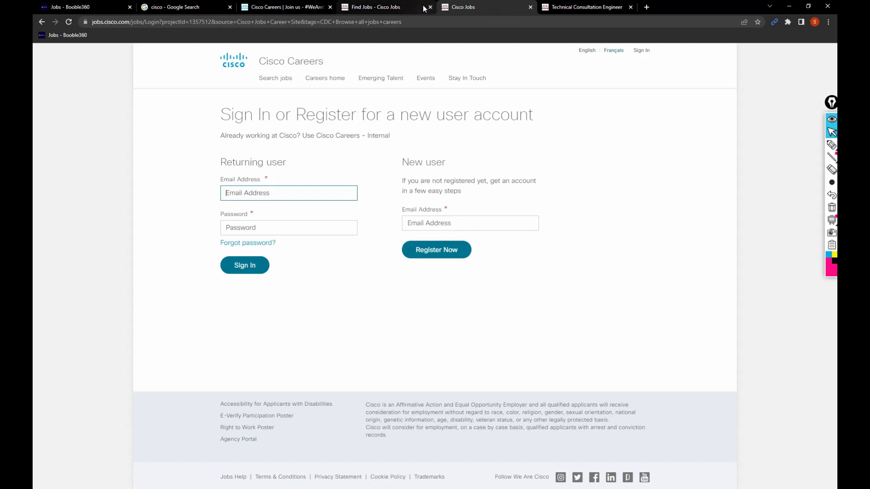
{"action": "left_click", "coordinate": [178, 6]}
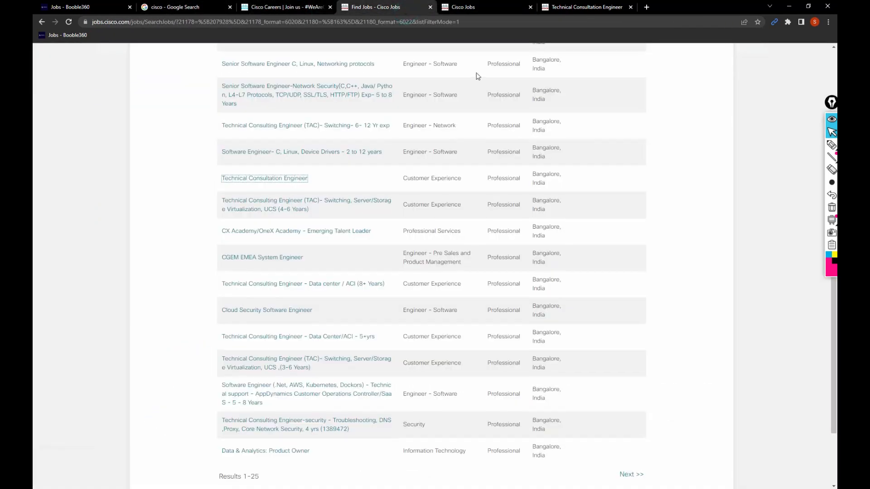
{"action": "left_click", "coordinate": [264, 179]}
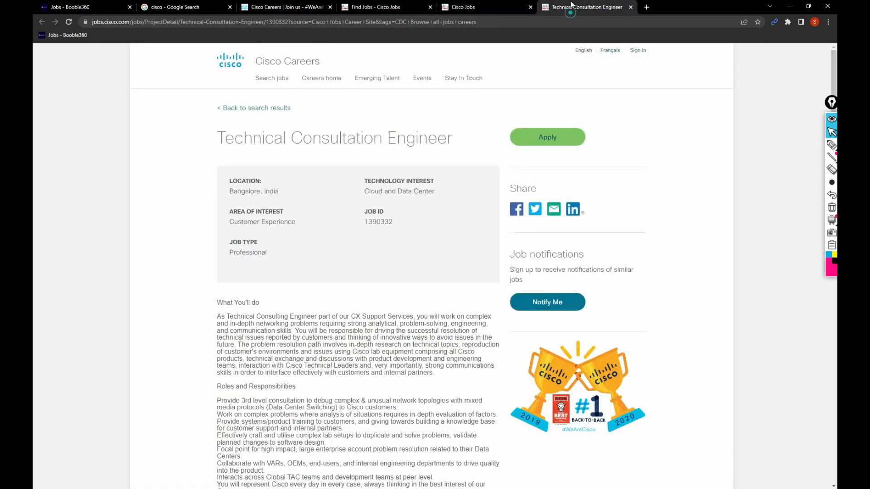
{"action": "left_click", "coordinate": [377, 7]}
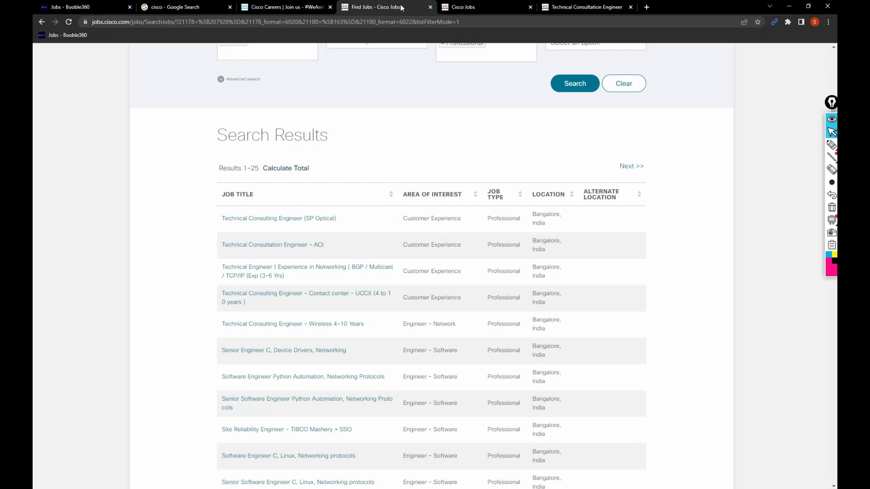
{"action": "mouse_move", "coordinate": [403, 6]}
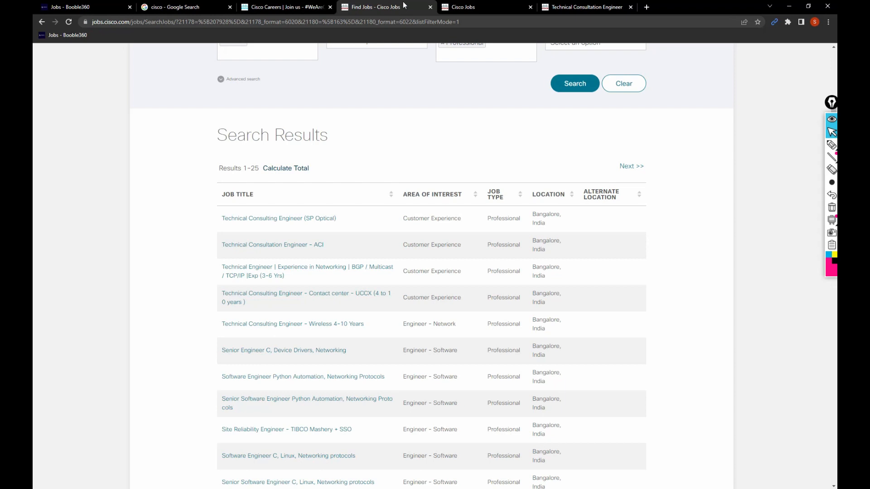
{"action": "mouse_move", "coordinate": [468, 201]}
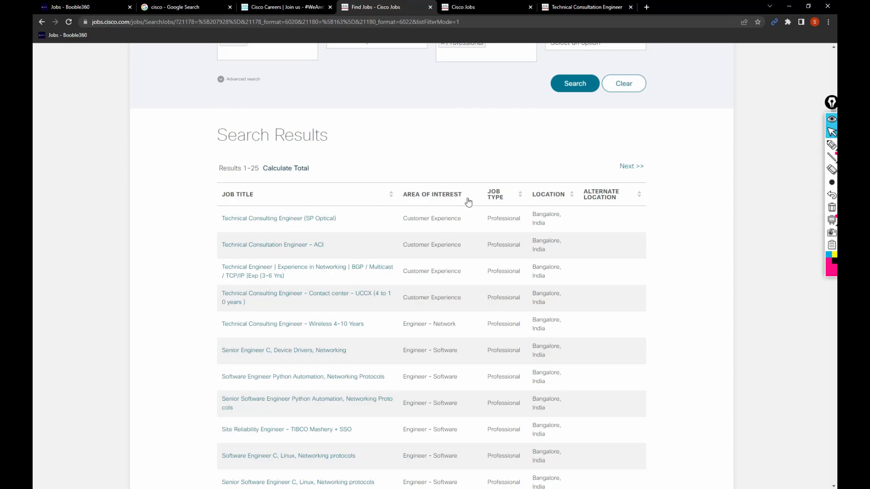